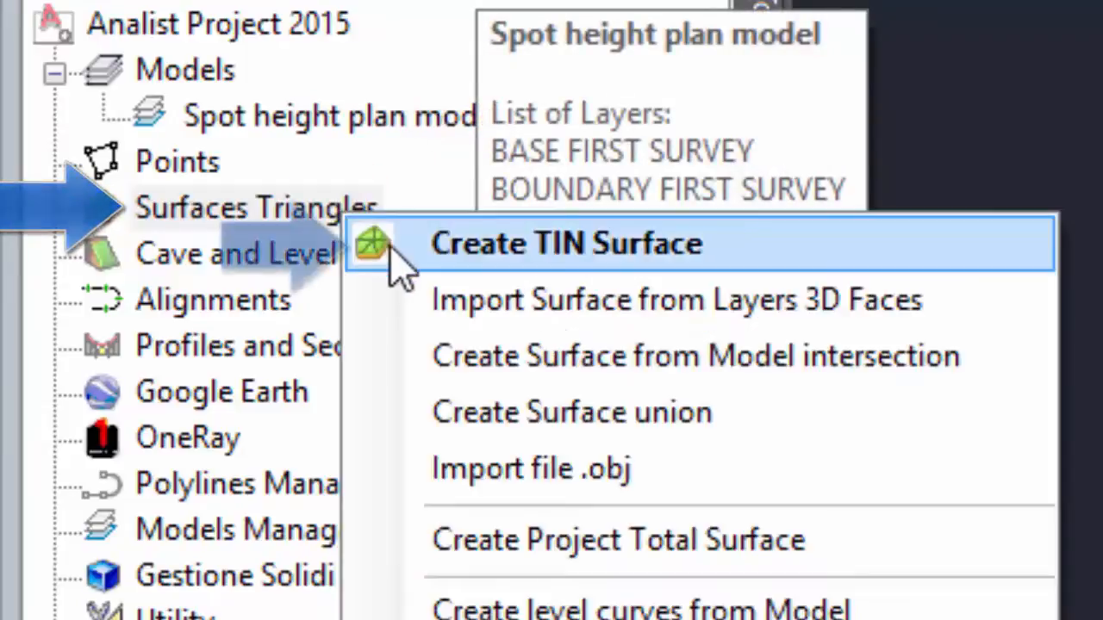
- Create a TIN surface named Surface1 in red and triangulate it from the spot heights
left_click(565, 244)
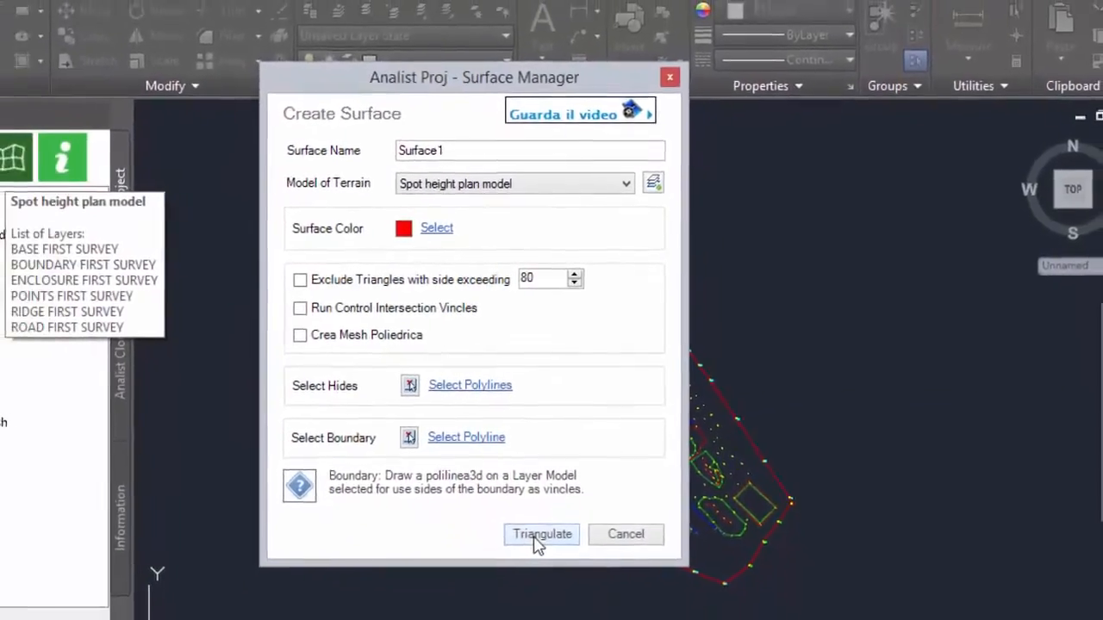
left_click(541, 534)
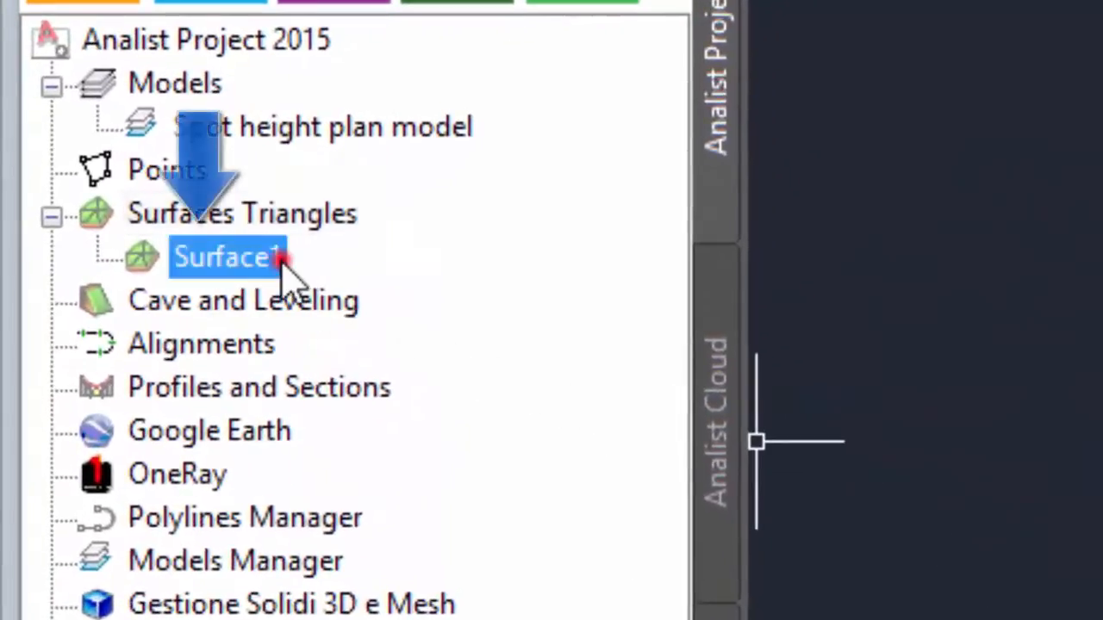
- Generate Surface1's level curves with intermediate interval 0.2 and main interval 1
right_click(228, 257)
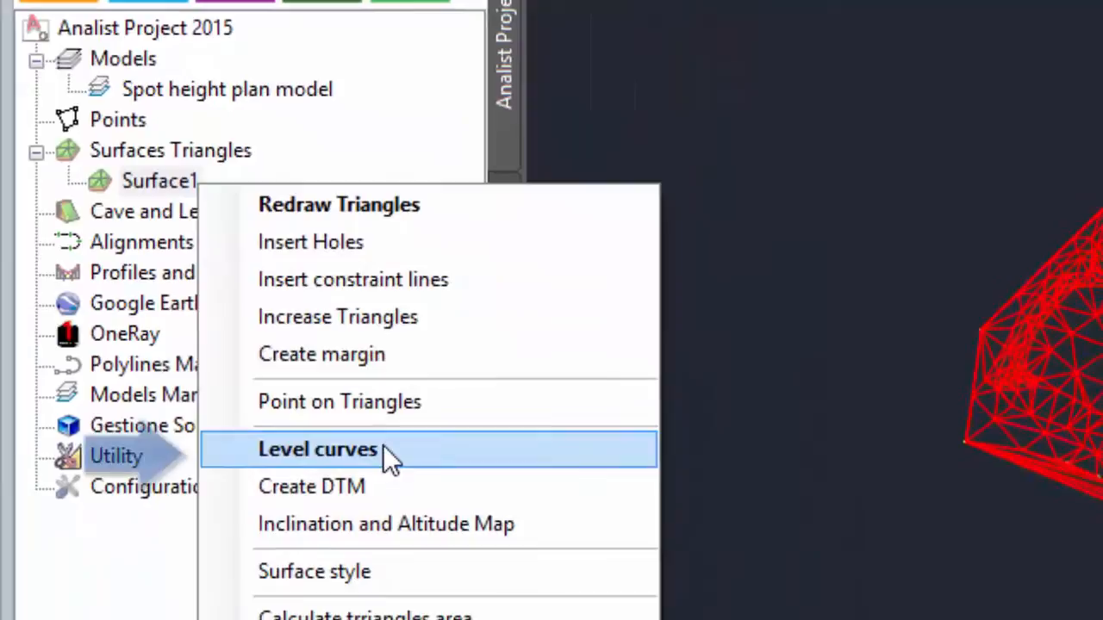
left_click(318, 449)
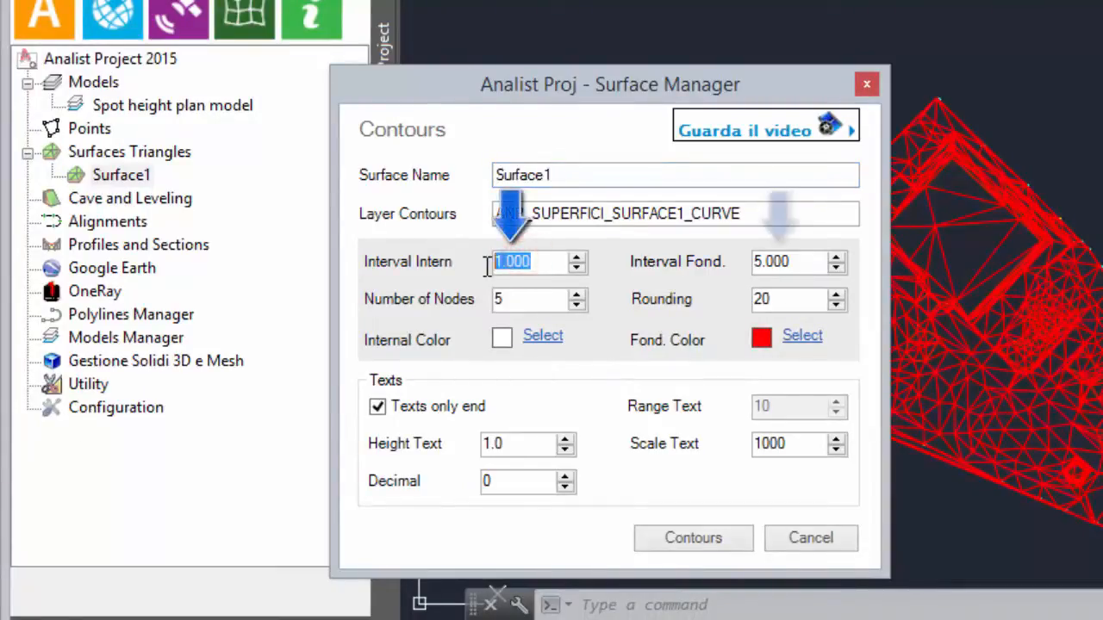
type("0.2")
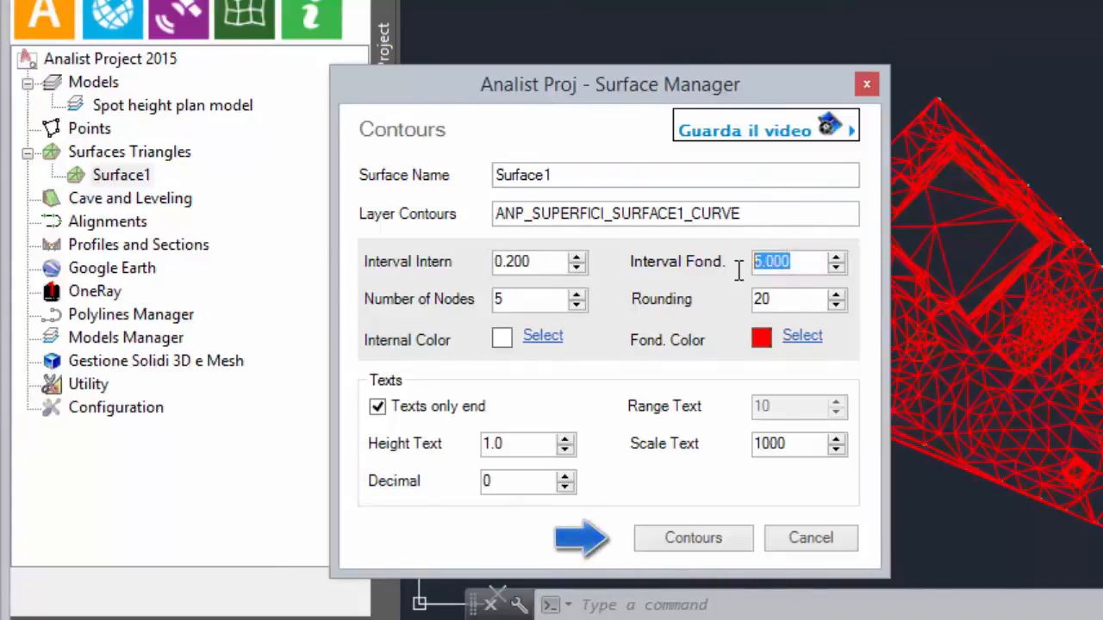
type("1")
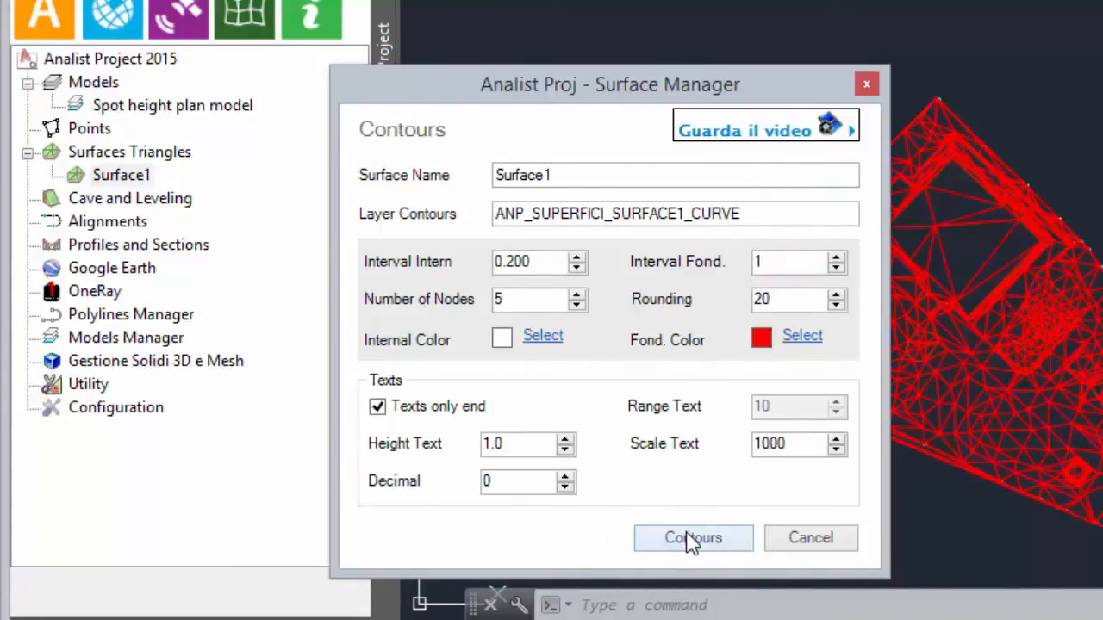
left_click(693, 537)
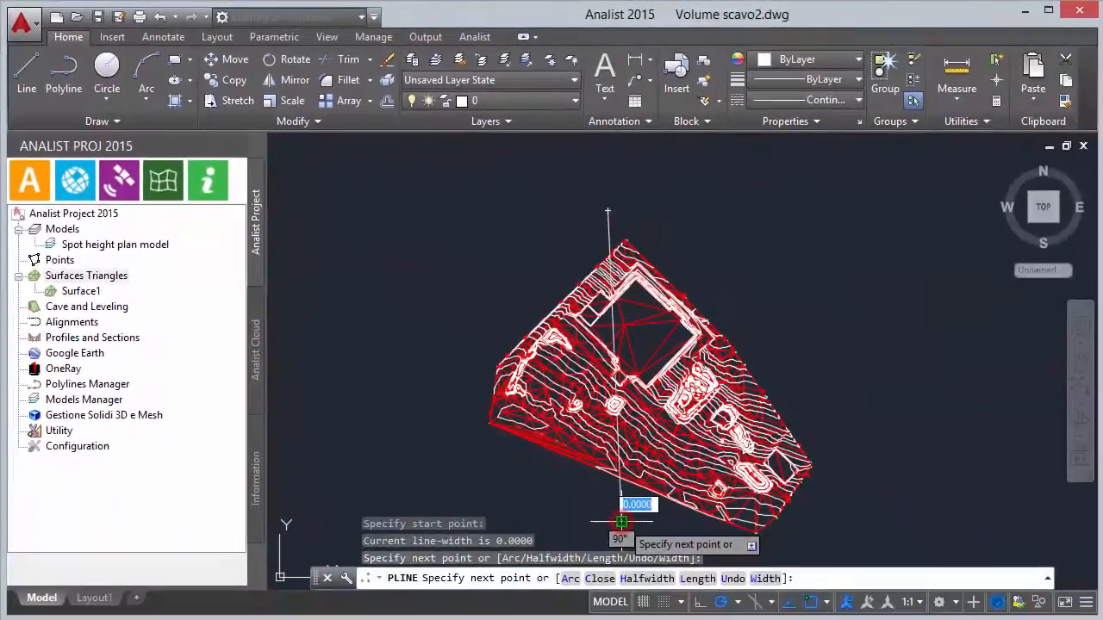
- Finish the top-to-bottom polyline across the contoured surface
right_click(621, 523)
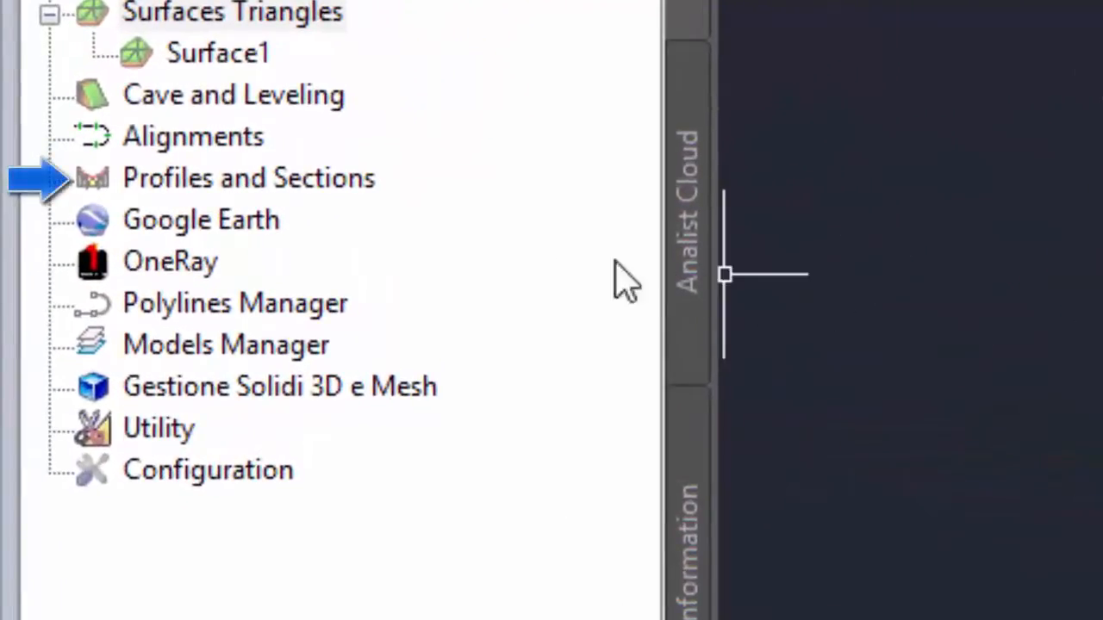
- Create Profile1 under Profiles and Sections and choose to select its polyline
left_click(249, 179)
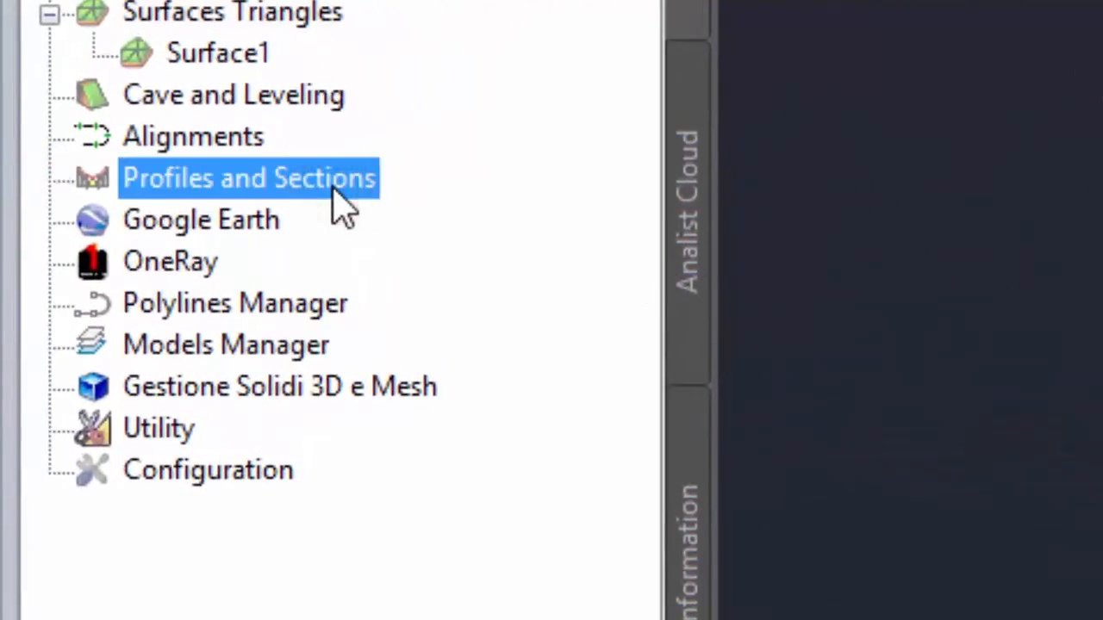
left_click(250, 177)
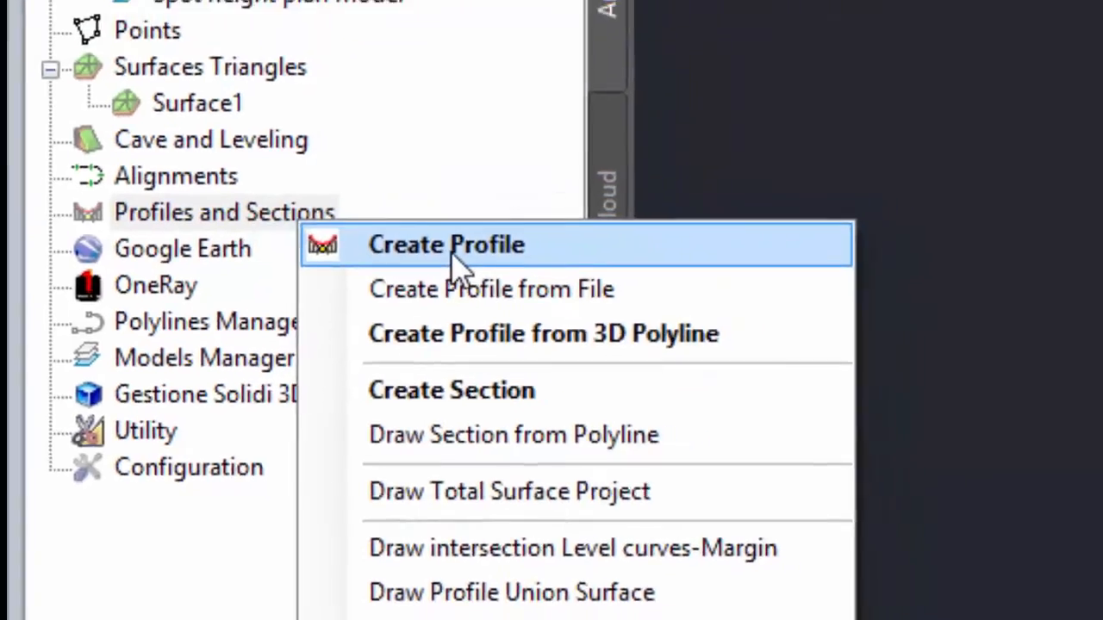
left_click(445, 245)
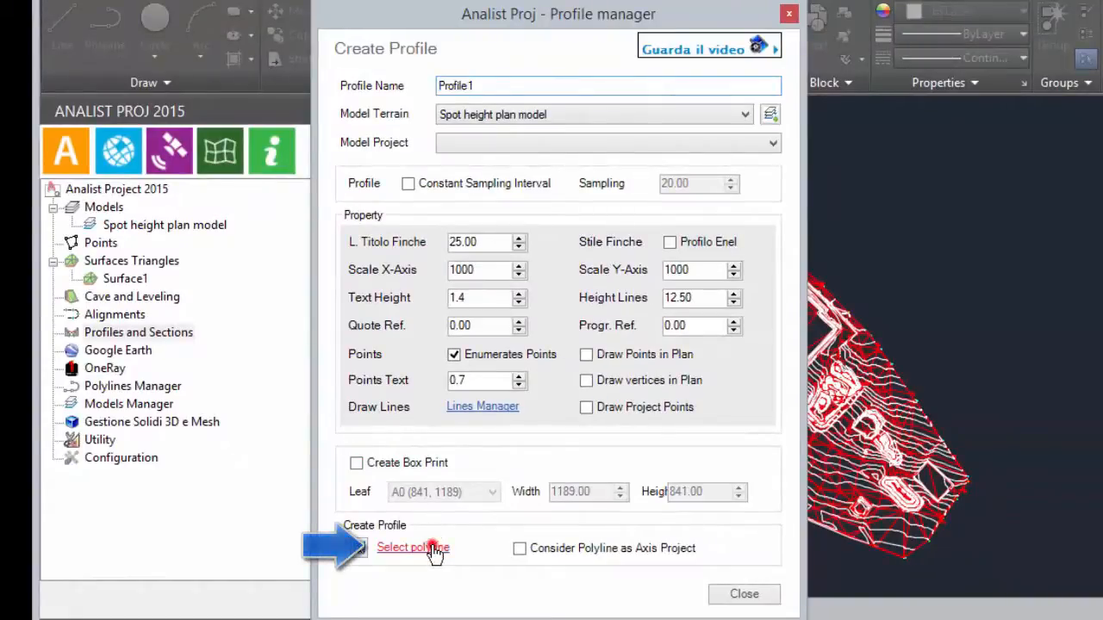
left_click(412, 548)
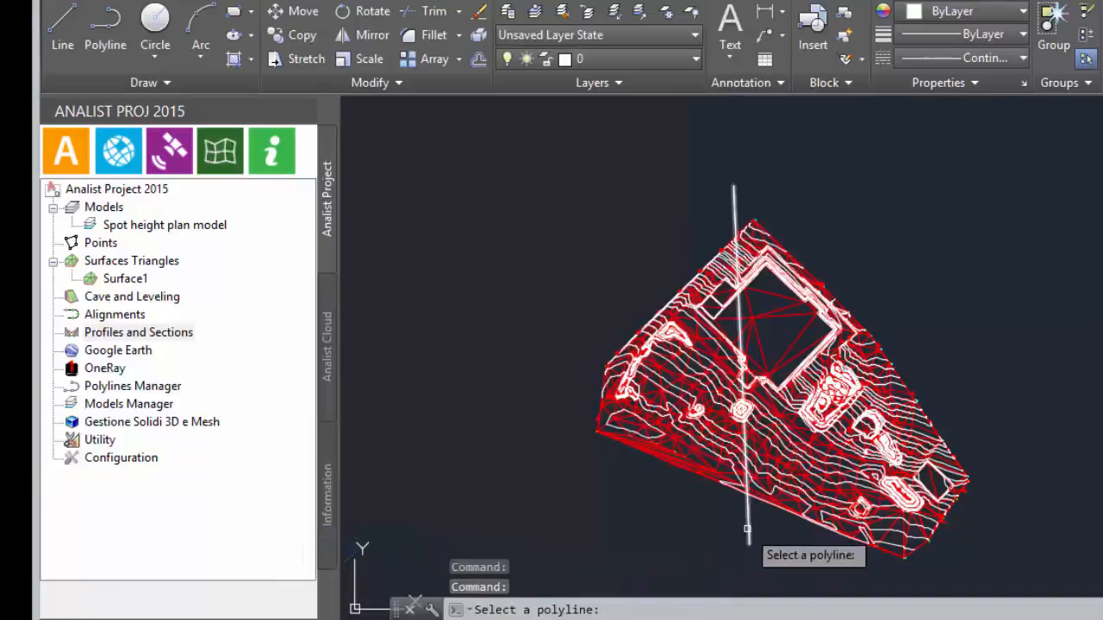